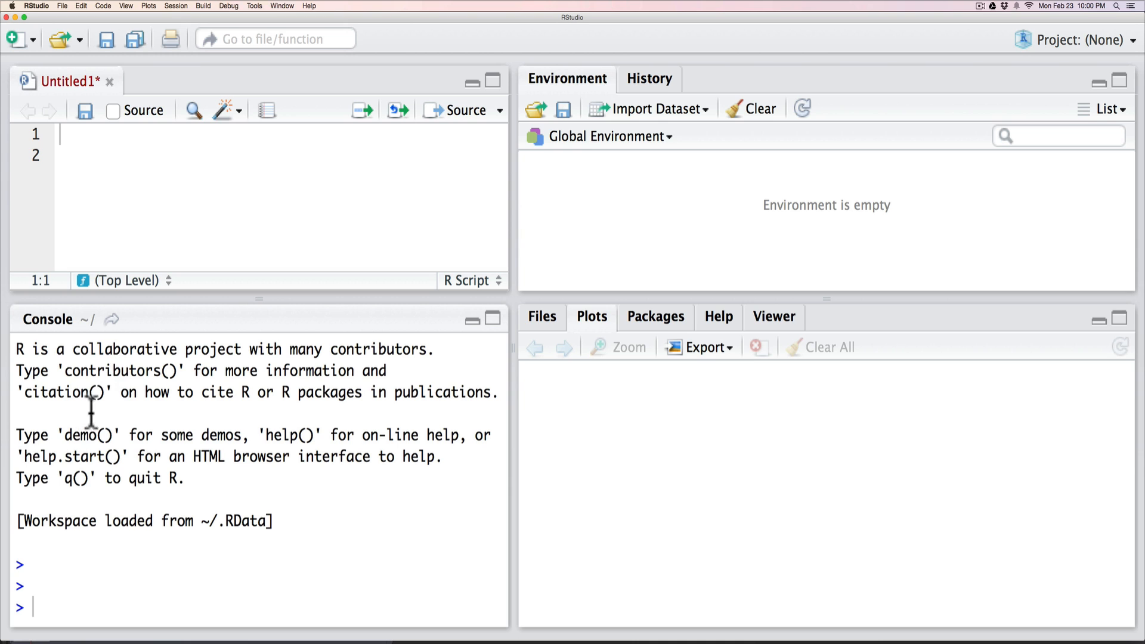
mouse_move(41, 606)
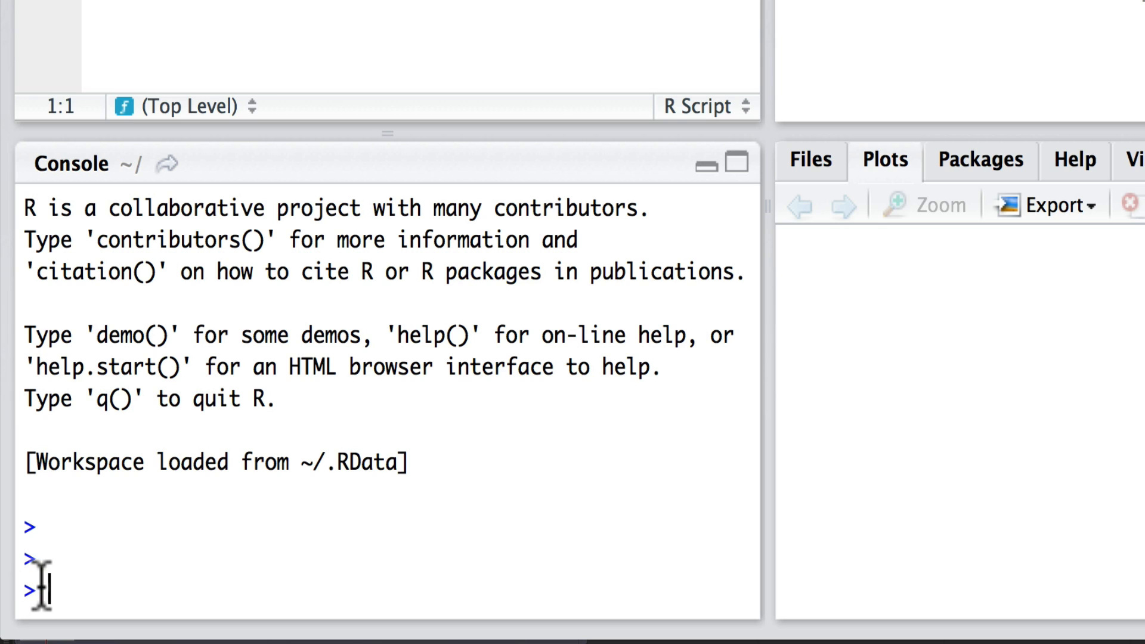
- Enter the addition 2+3 at the console prompt and evaluate it
text(2)
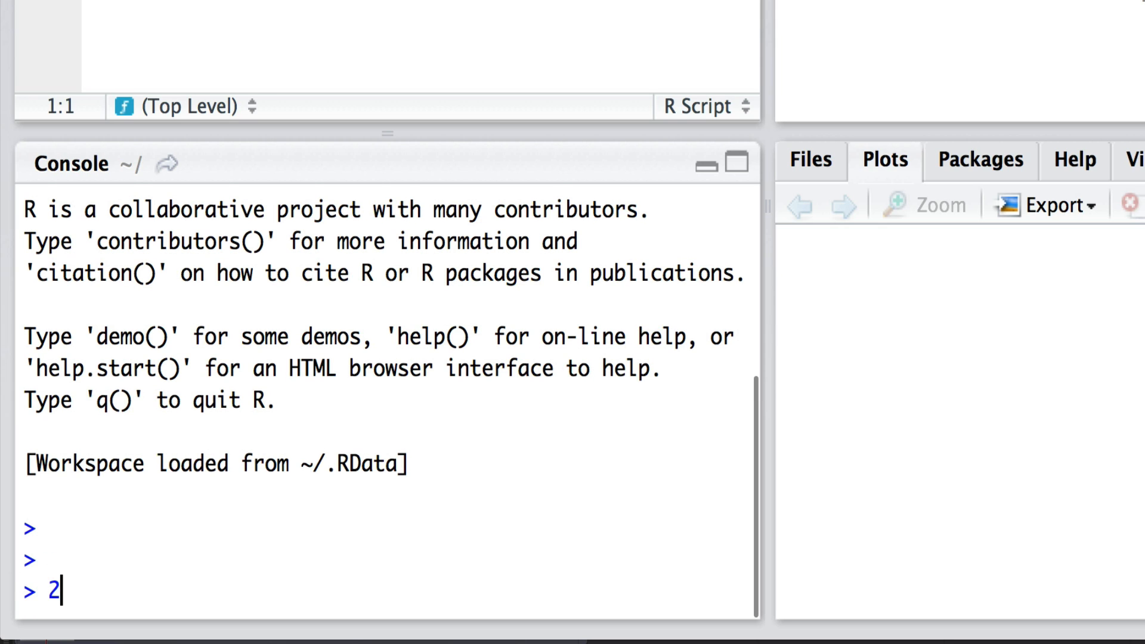
text(+)
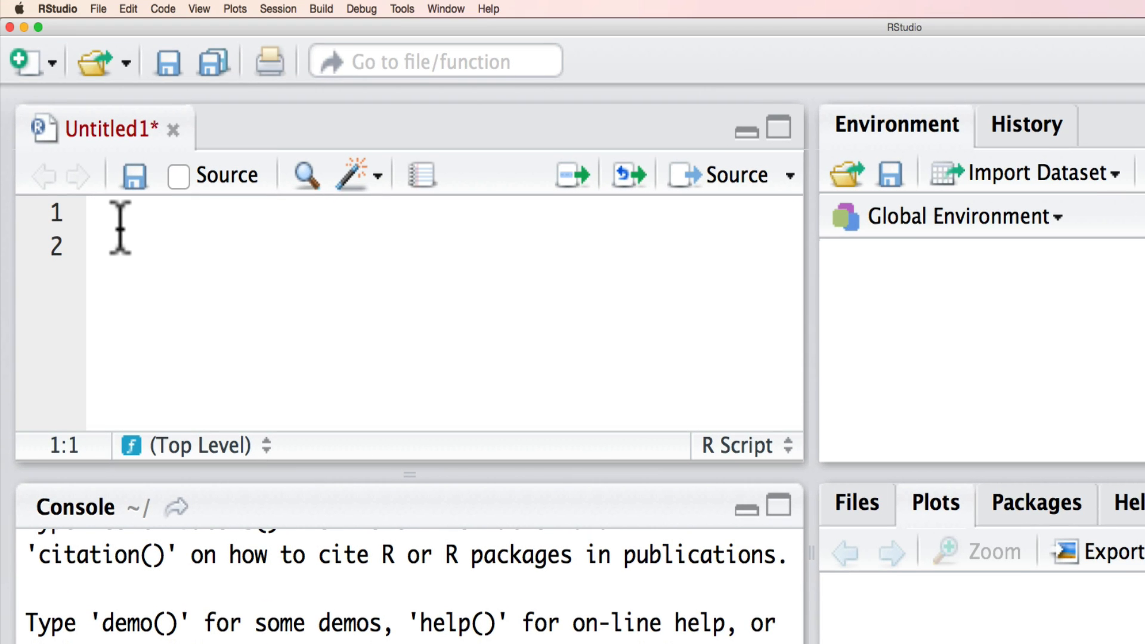
- Write the expression 4+5 on line 1 of the untitled script and select it
text(4)
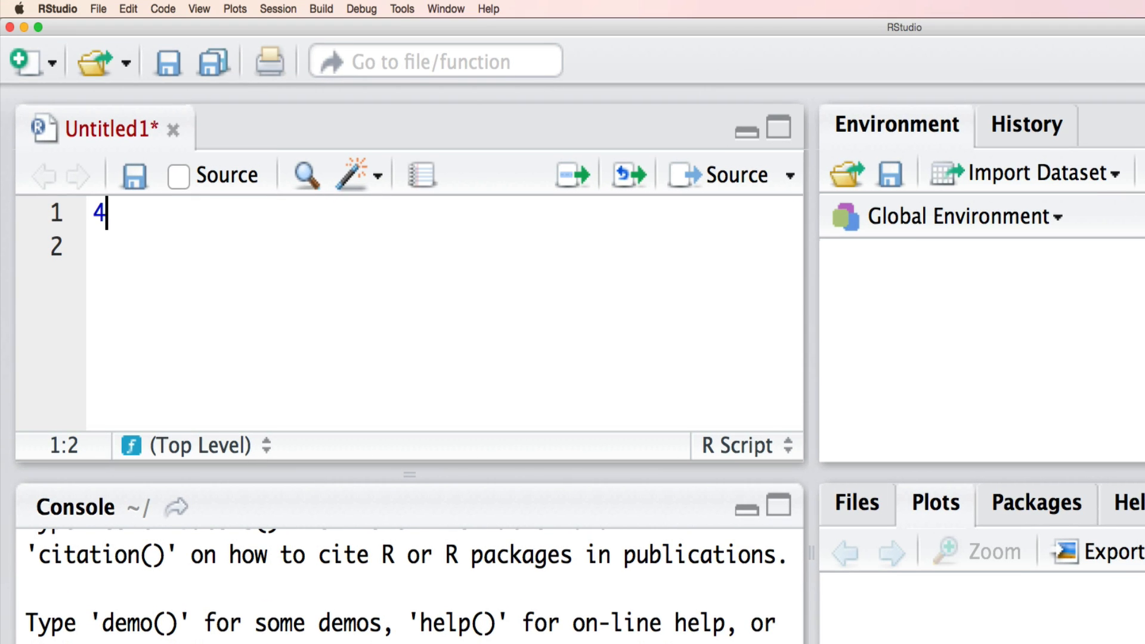
text(+5)
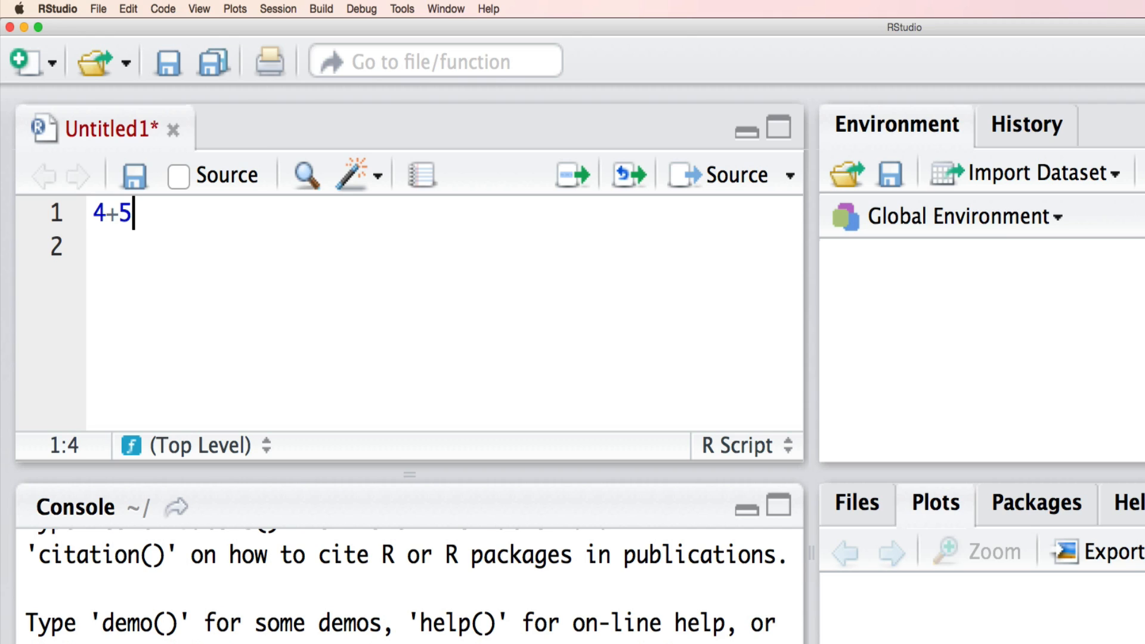
mouse_move(41, 559)
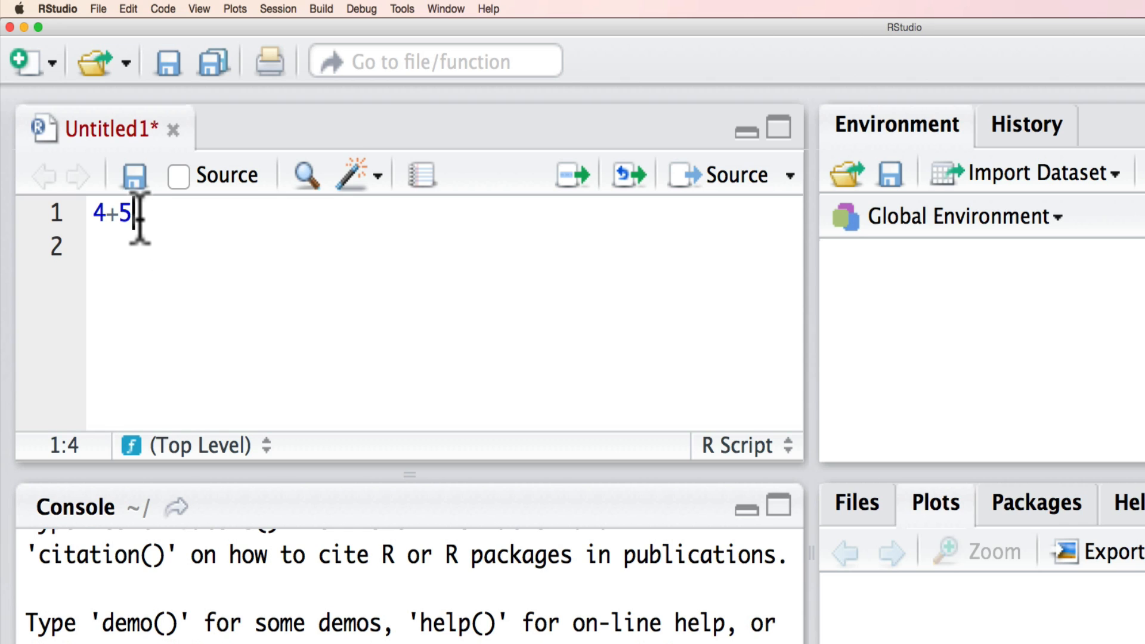
drag(135, 213, 93, 213)
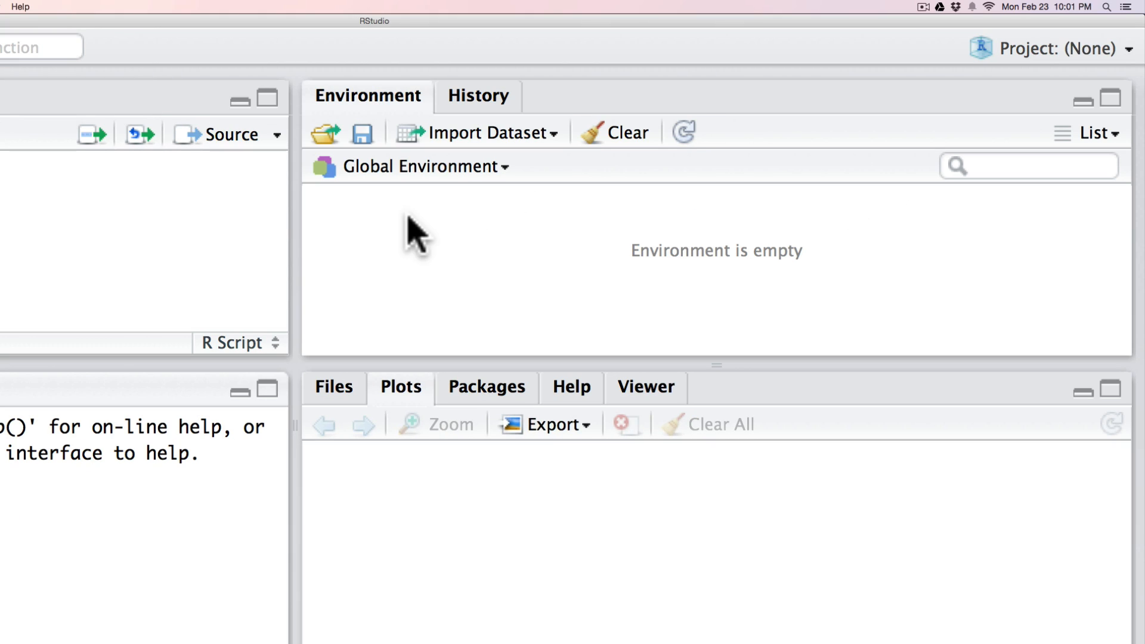
mouse_move(509, 272)
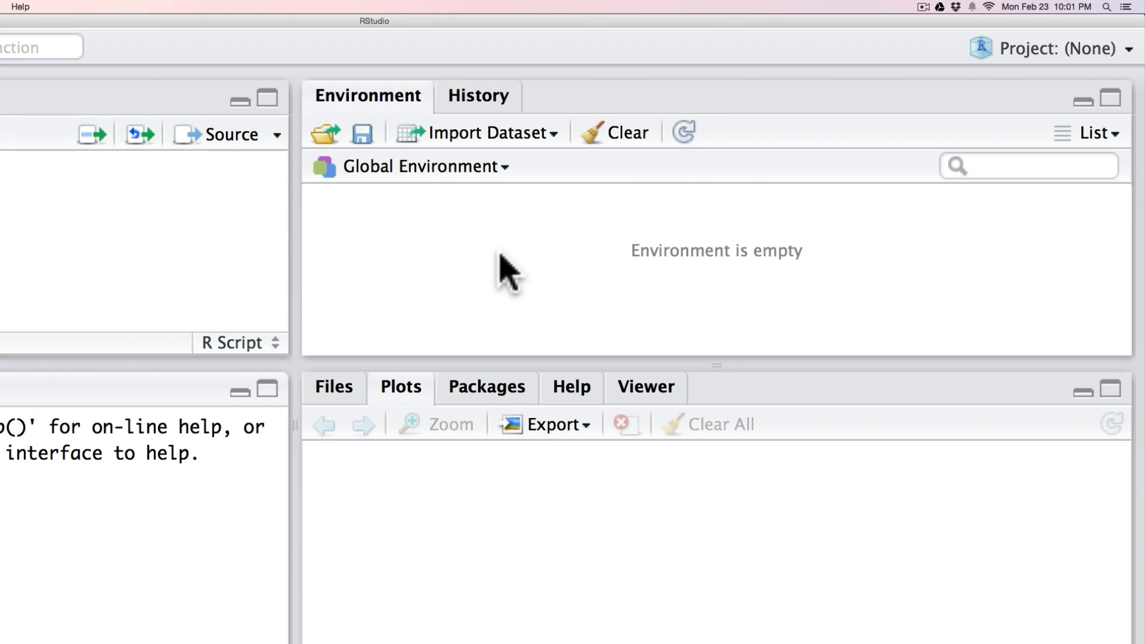
mouse_move(445, 274)
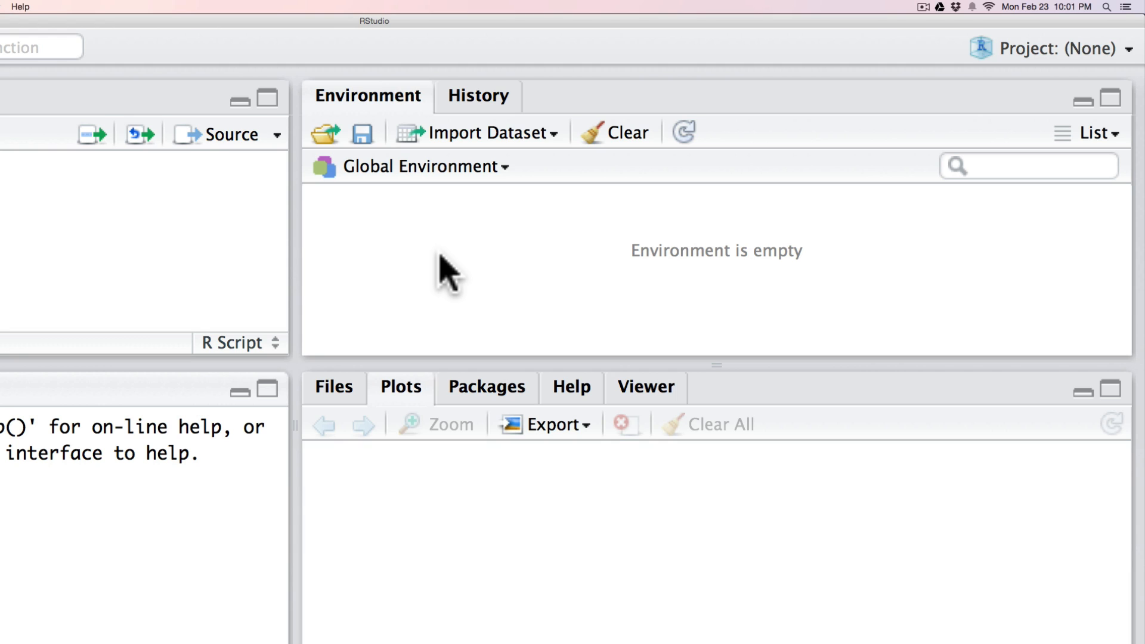
mouse_move(447, 361)
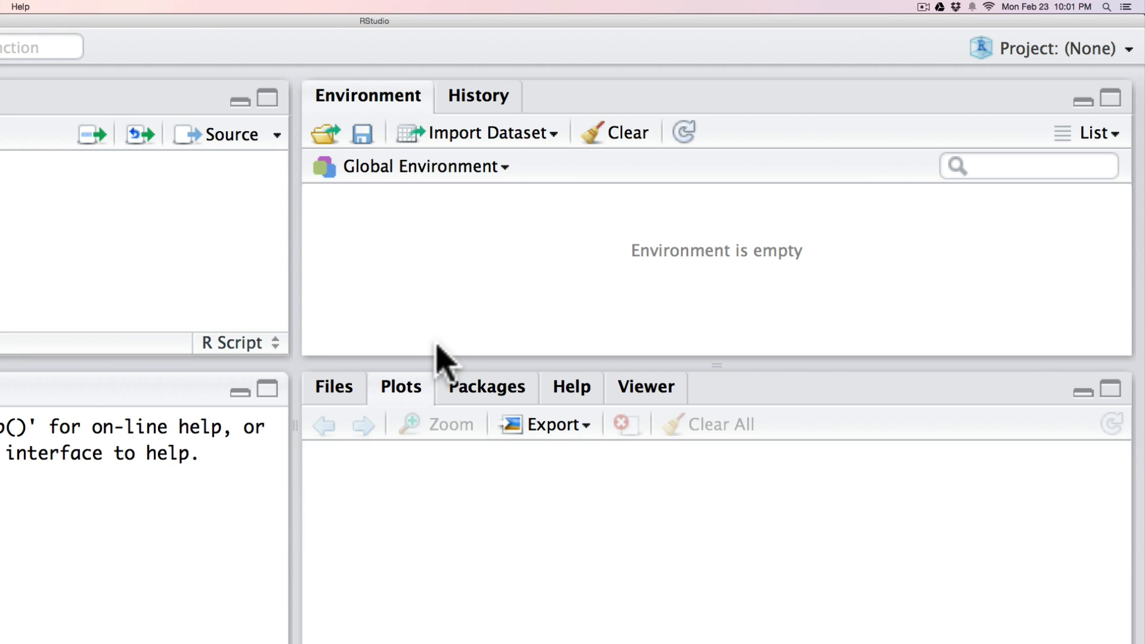
mouse_move(521, 520)
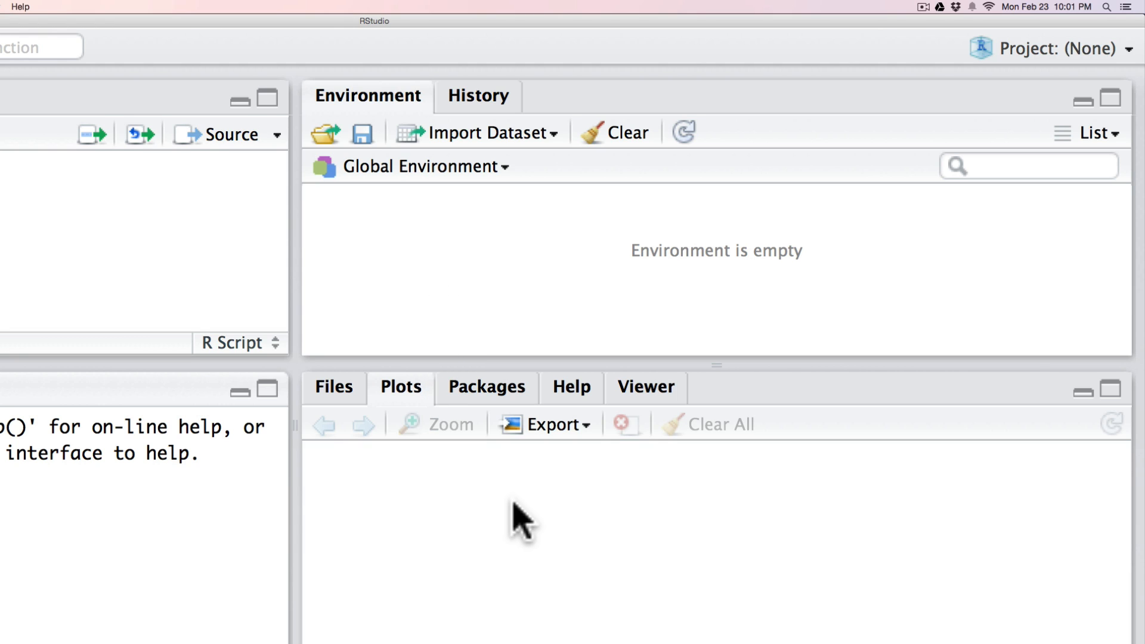
mouse_move(506, 509)
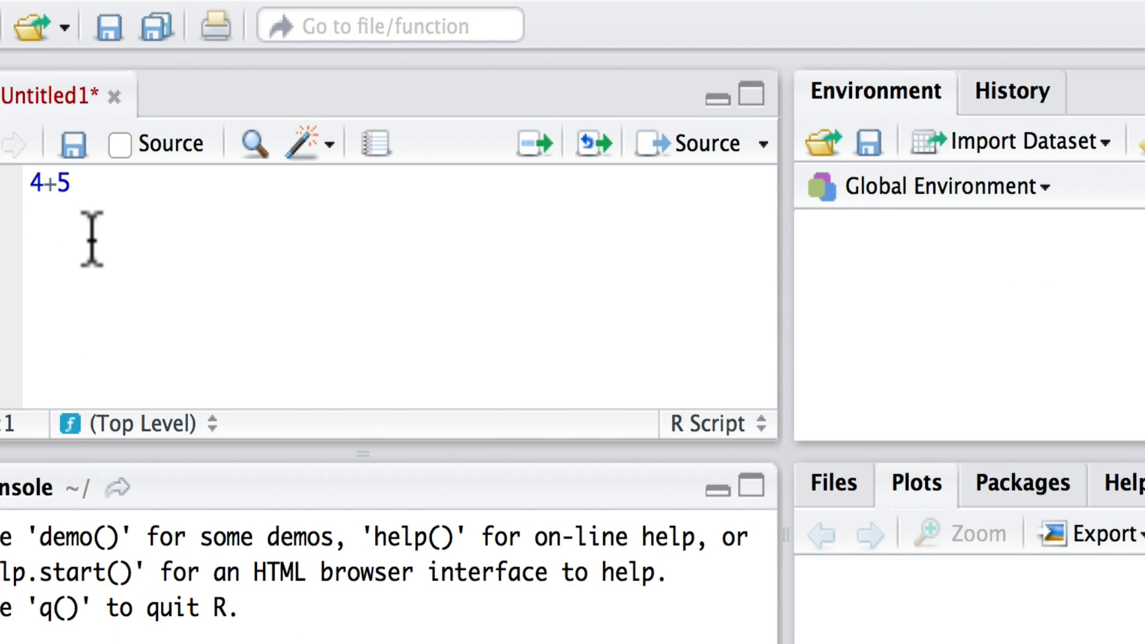
- Add x<- 1:10 on line 2 of the script and run it in the console
text(x)
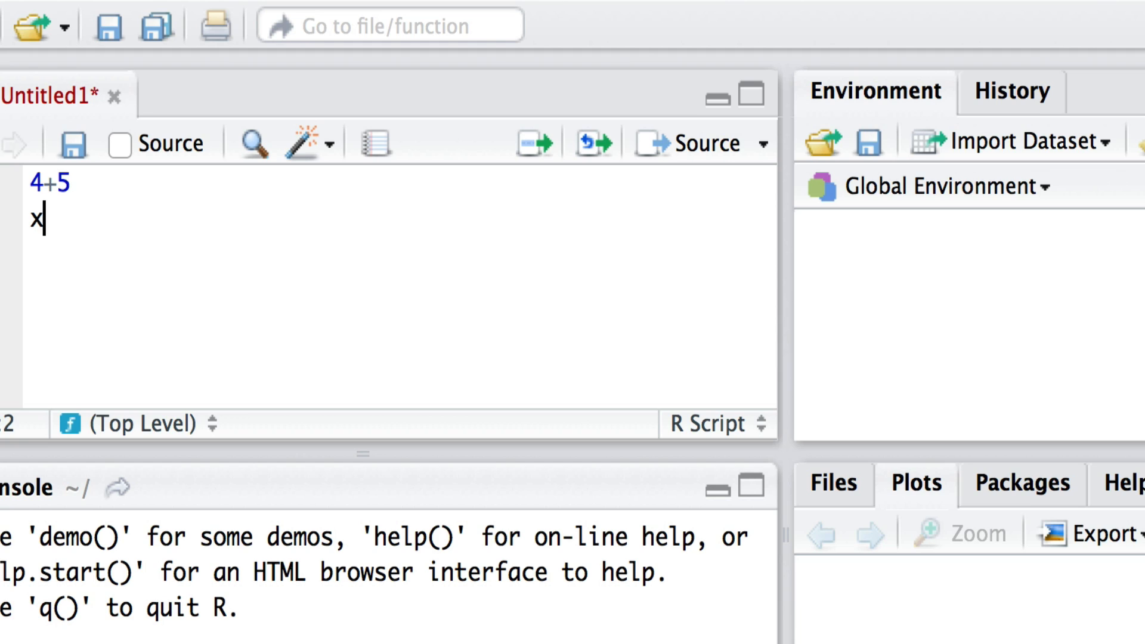
text(<-)
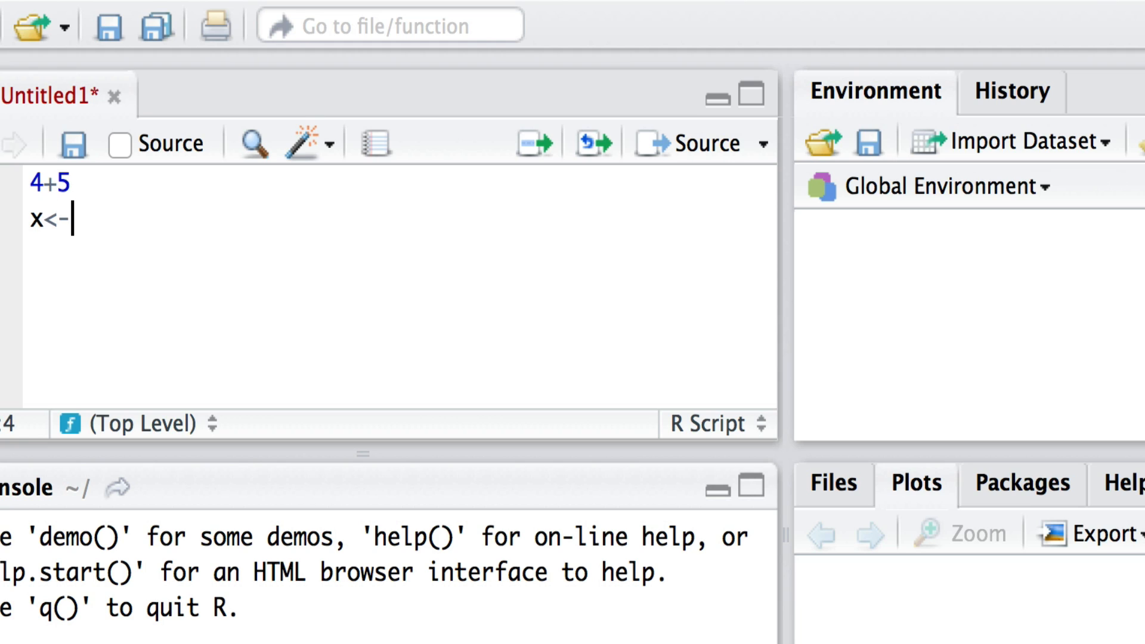
text(1)
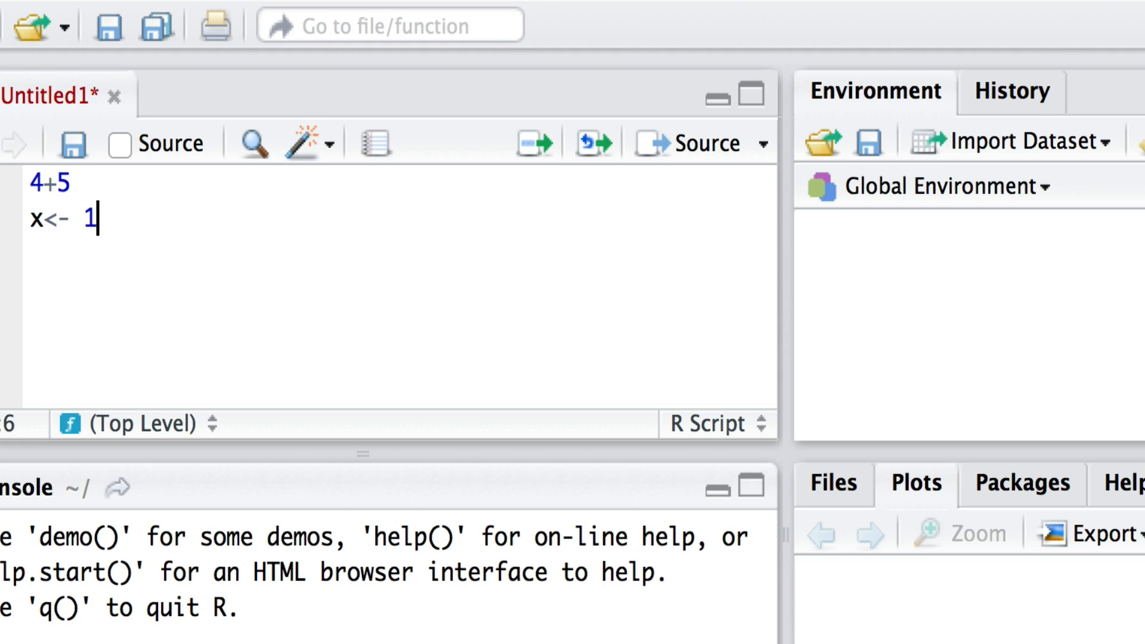
text(:10)
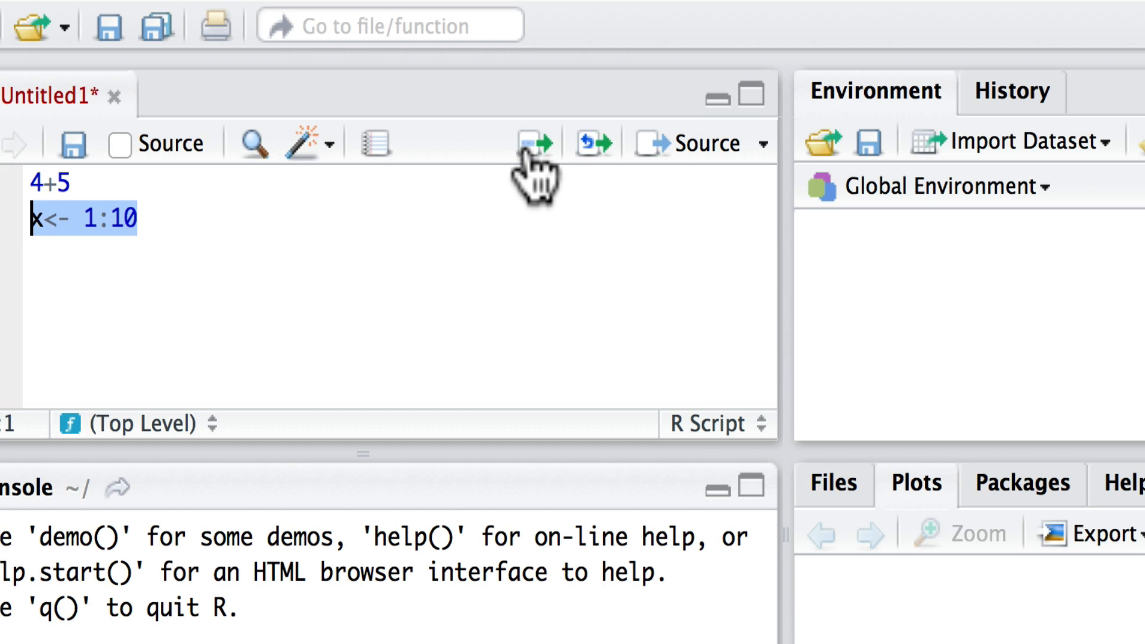
click(534, 142)
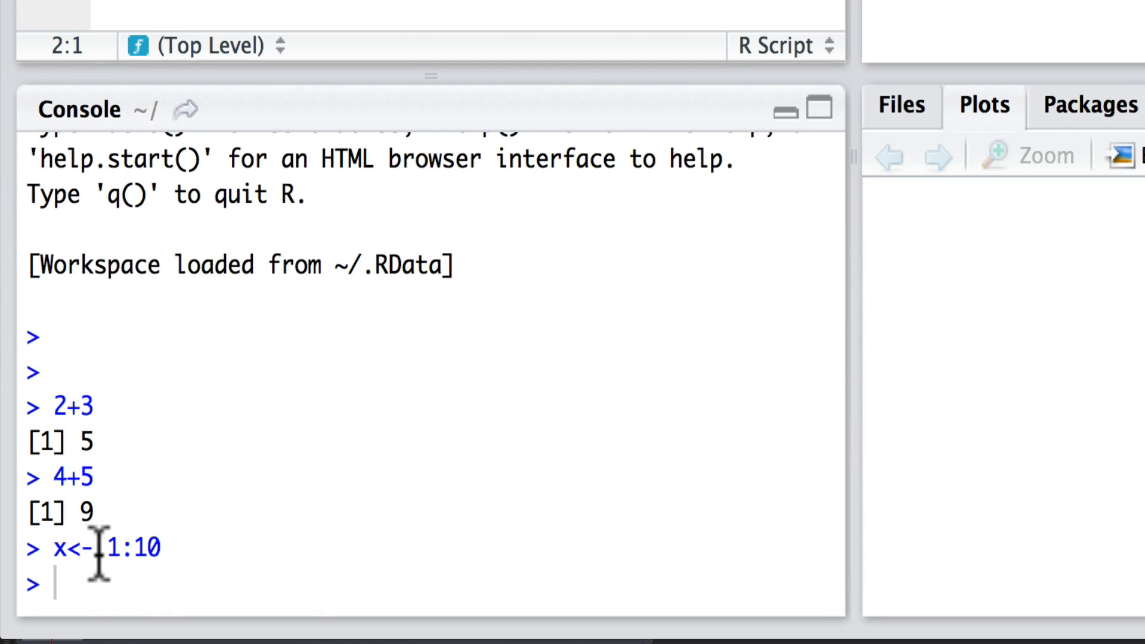
mouse_move(530, 306)
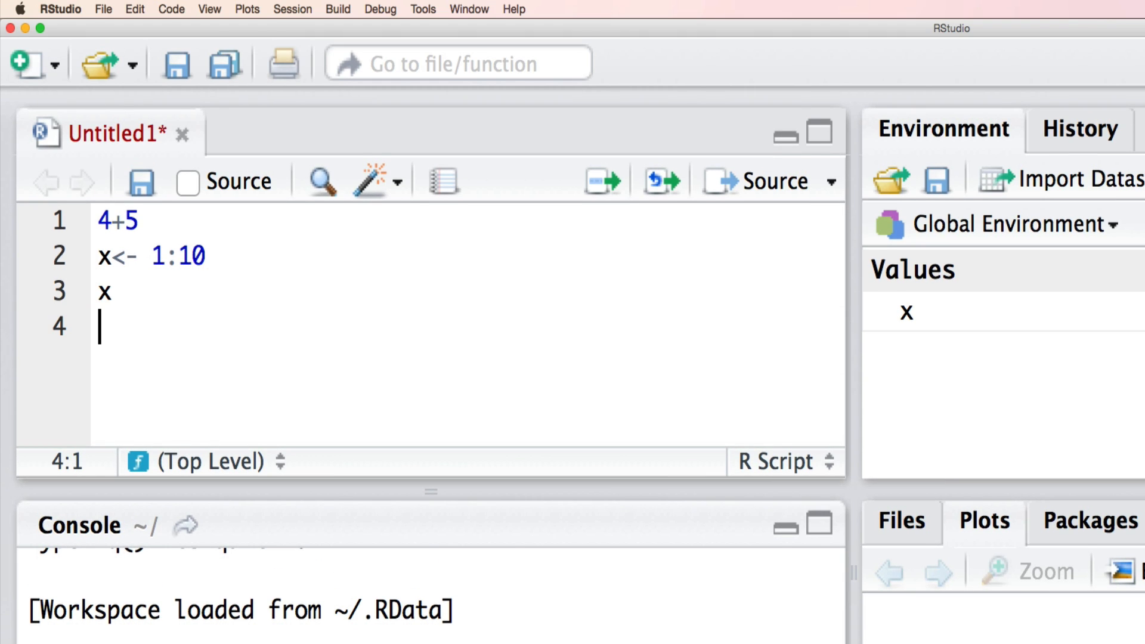
- Add y<- 21:30 on line 4 and run it so y appears in the environment
text(y)
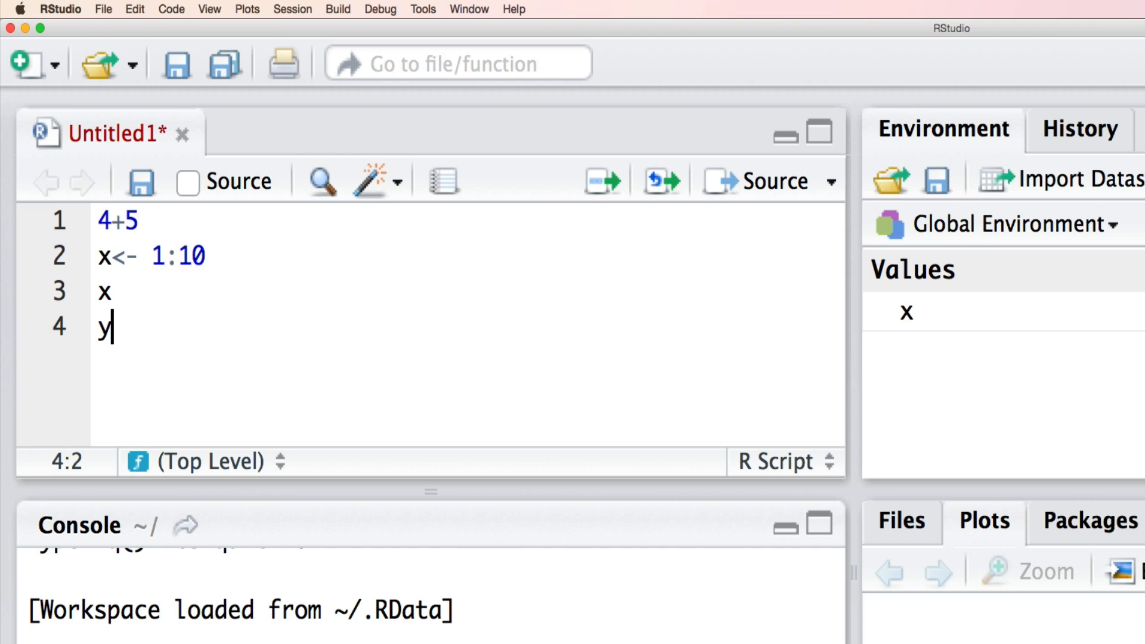
text(<-)
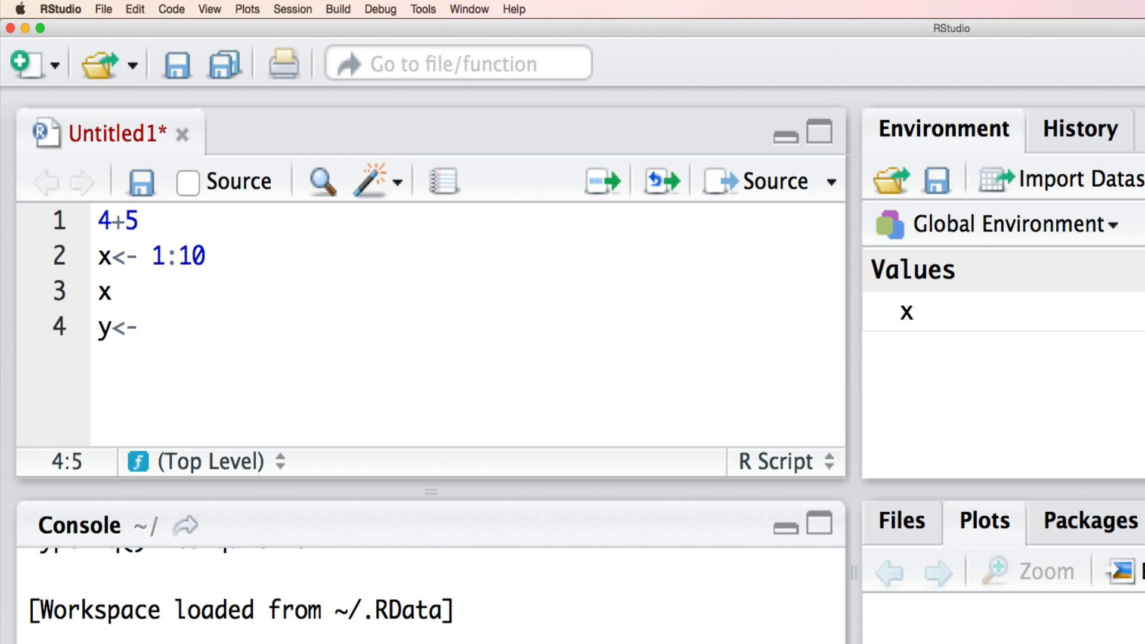
text(21)
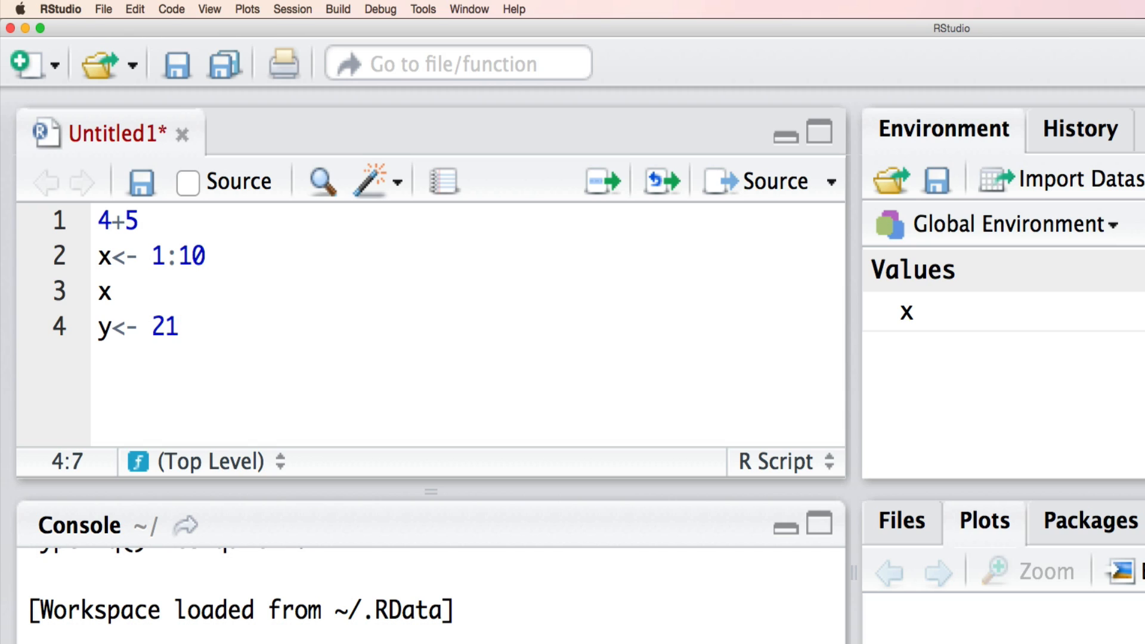
text(:30)
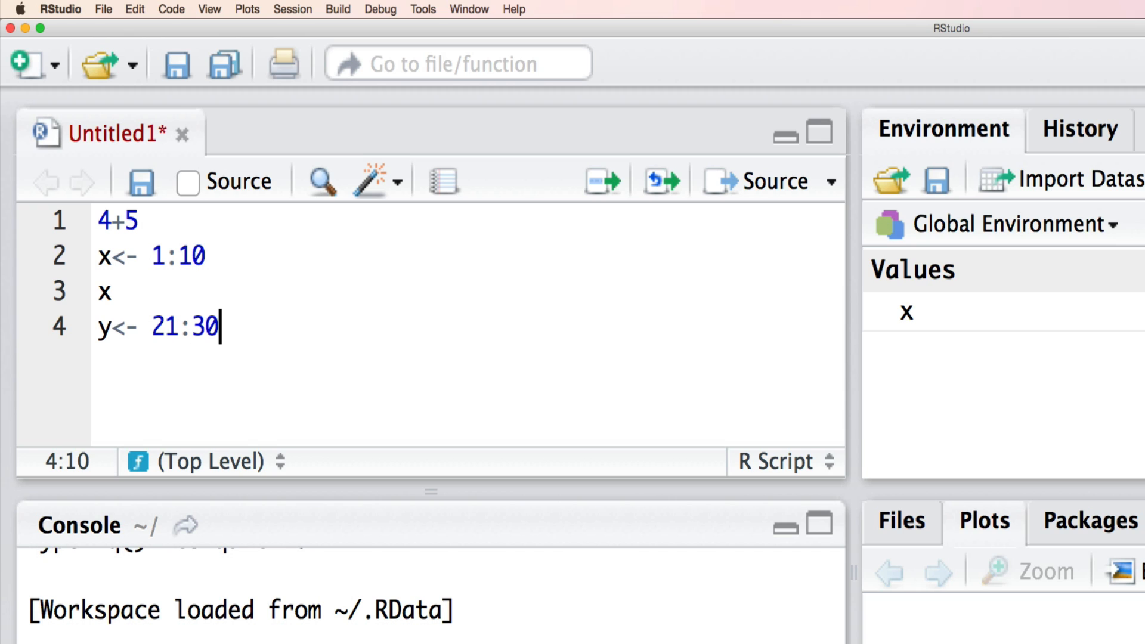
mouse_move(223, 315)
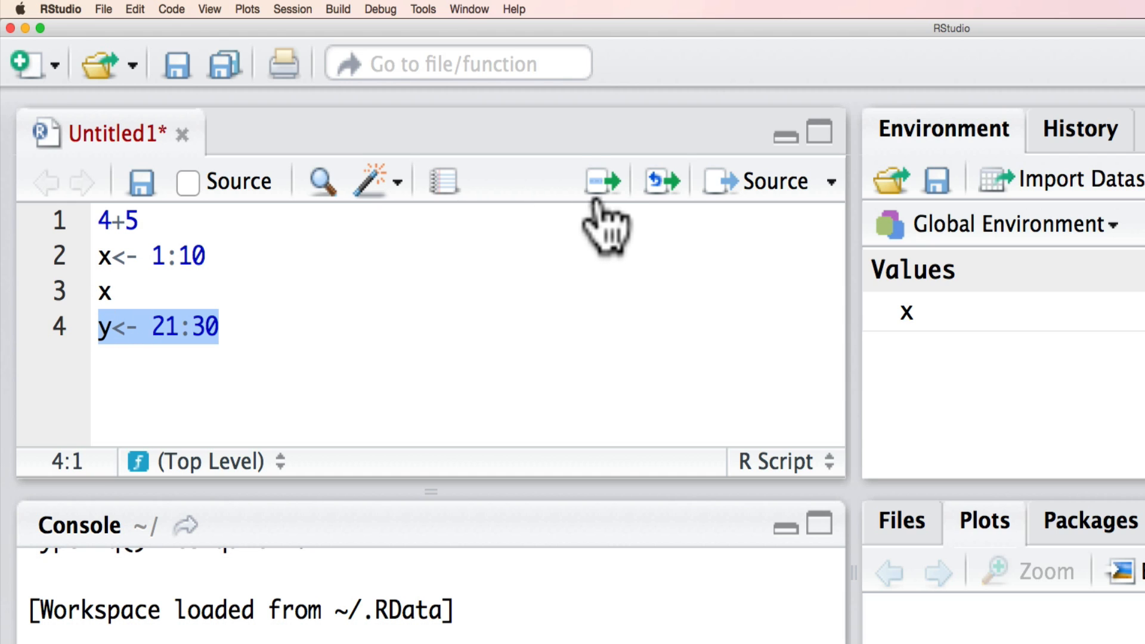
click(601, 182)
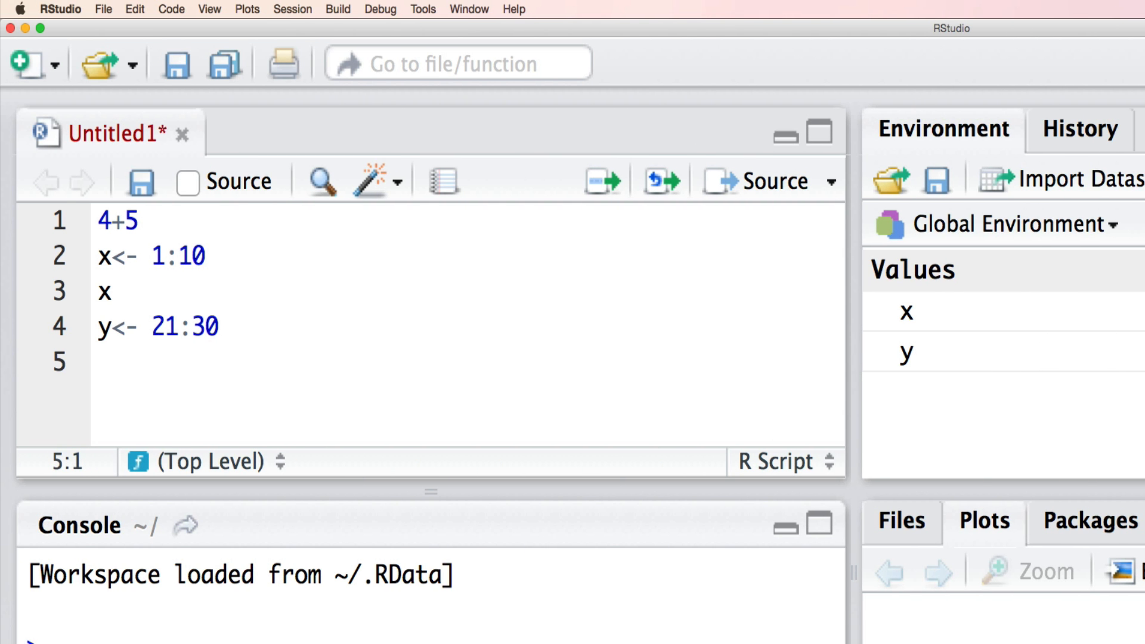
- Add plot(x,y) on line 5 and run it to show the scatter in the Plots pane
text(plot)
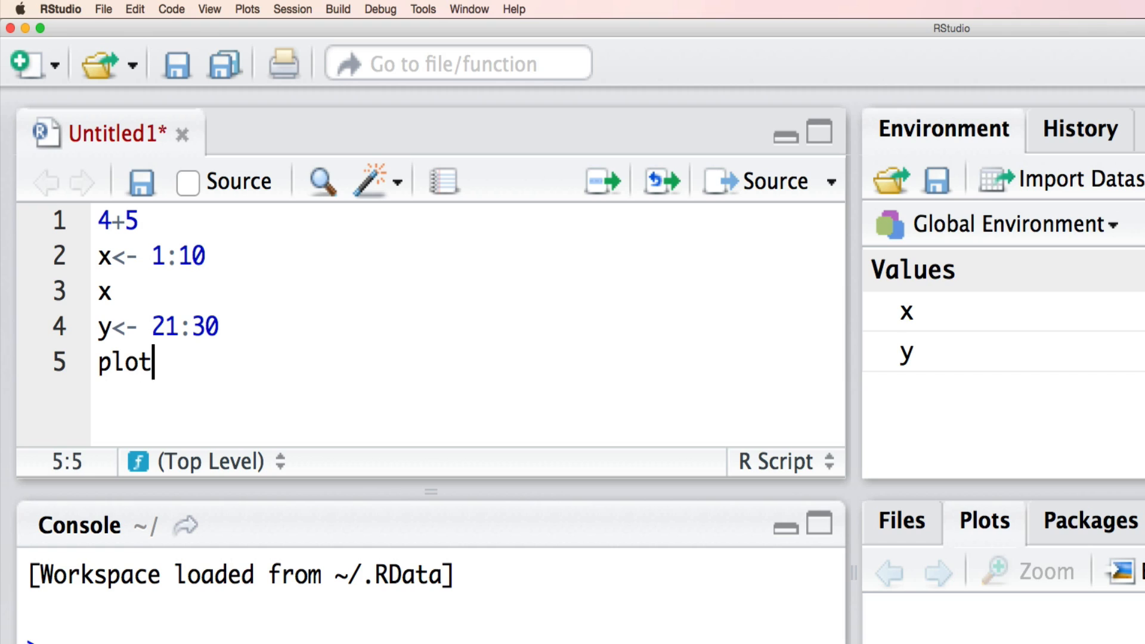
text(()
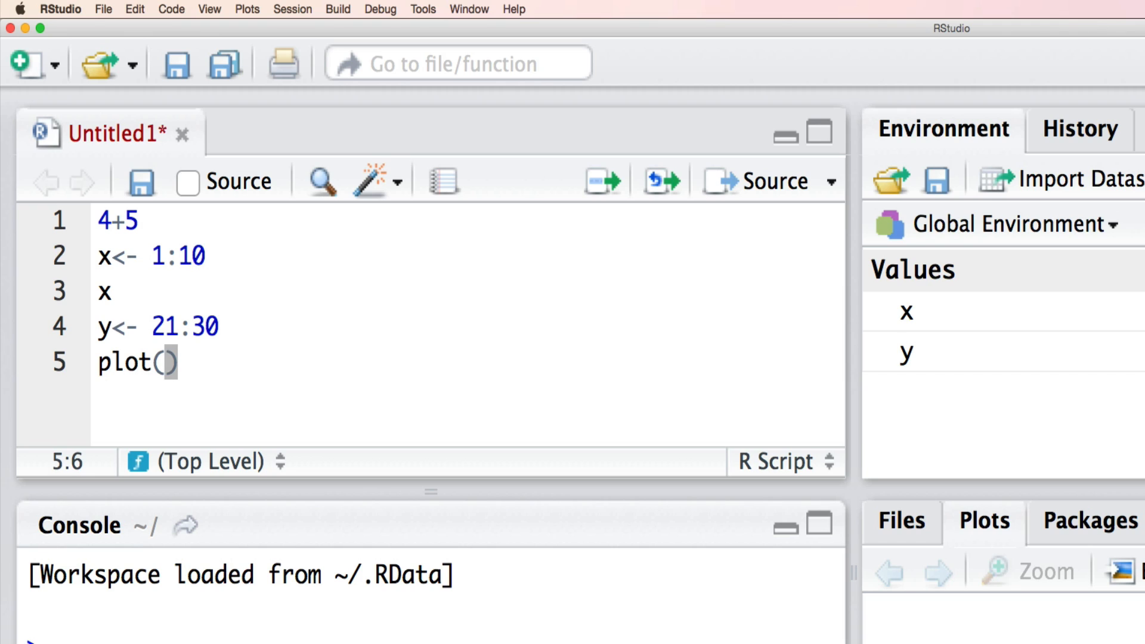
text(x,y)
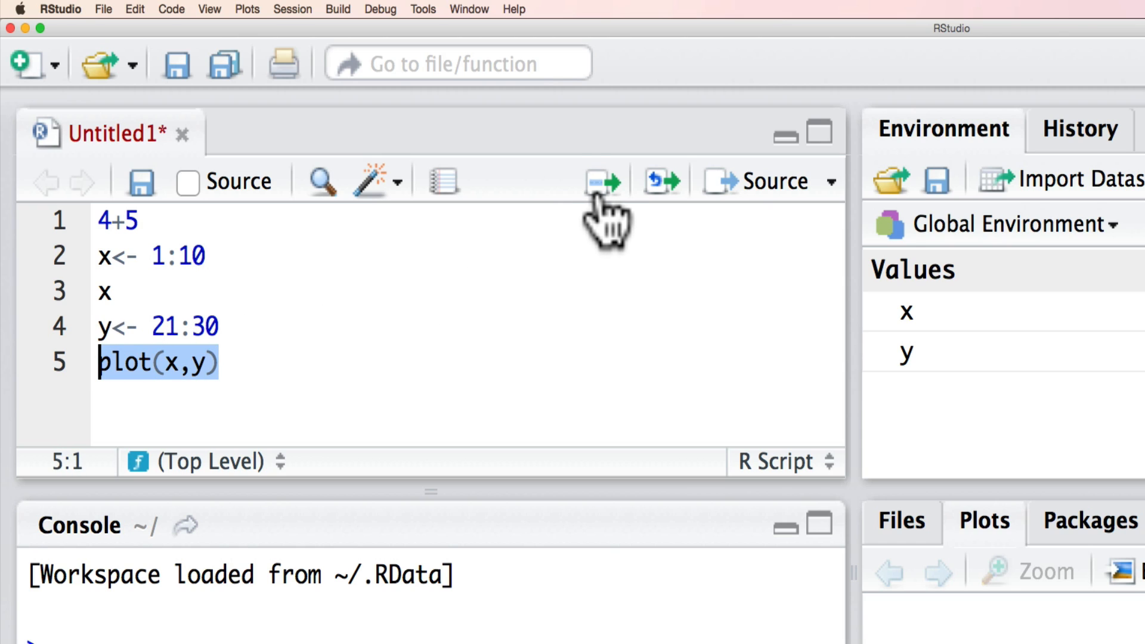
click(601, 180)
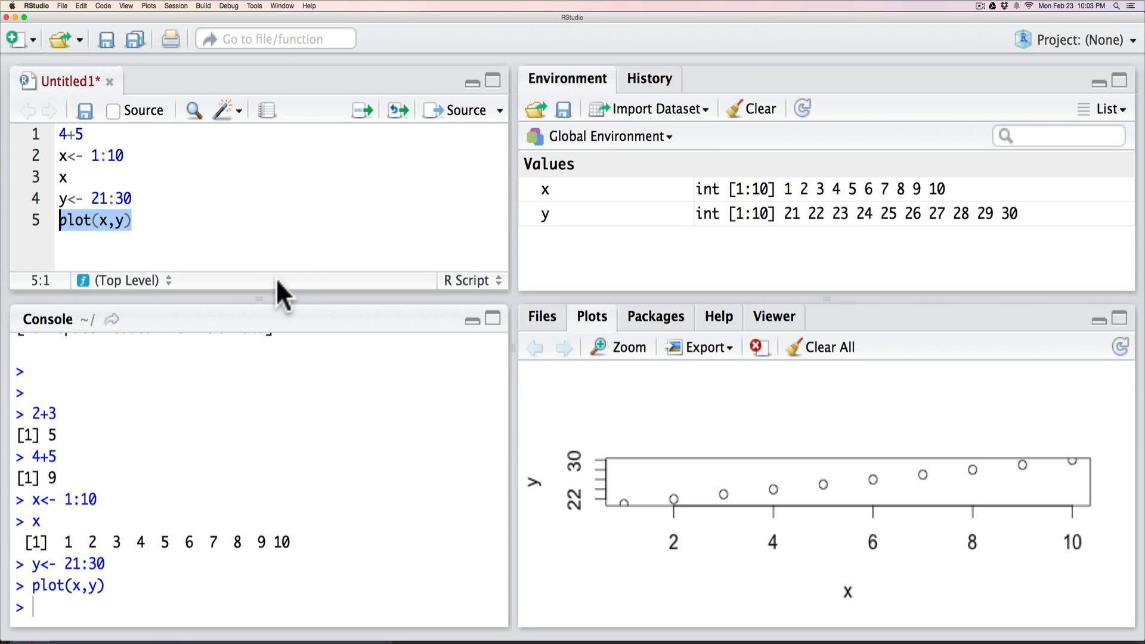
mouse_move(266, 227)
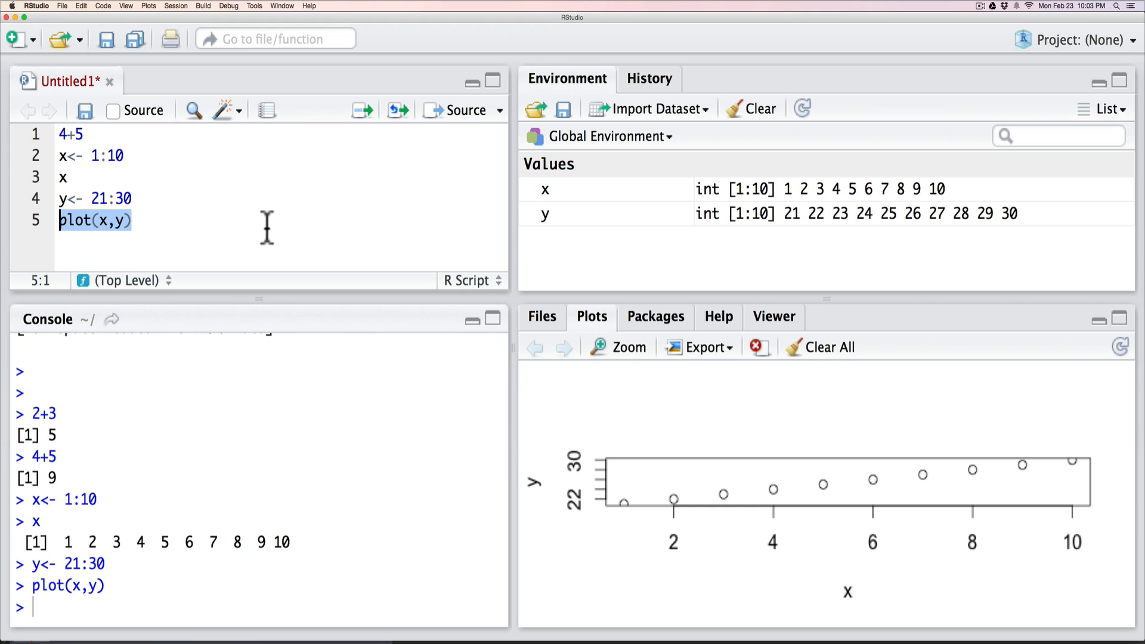
mouse_move(226, 437)
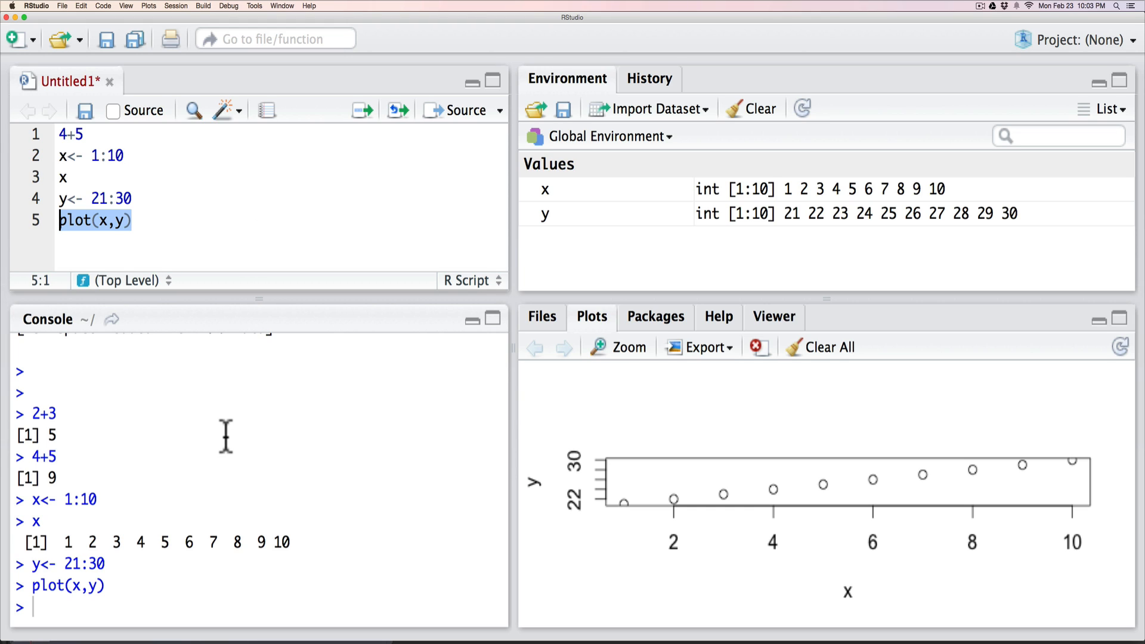
mouse_move(229, 436)
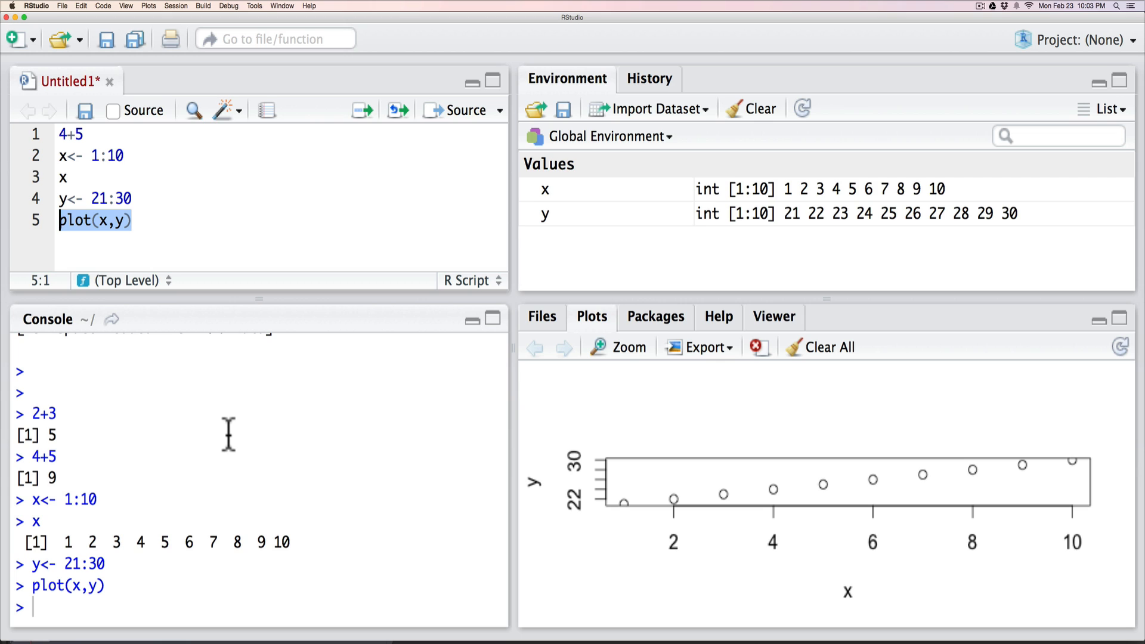
mouse_move(704, 354)
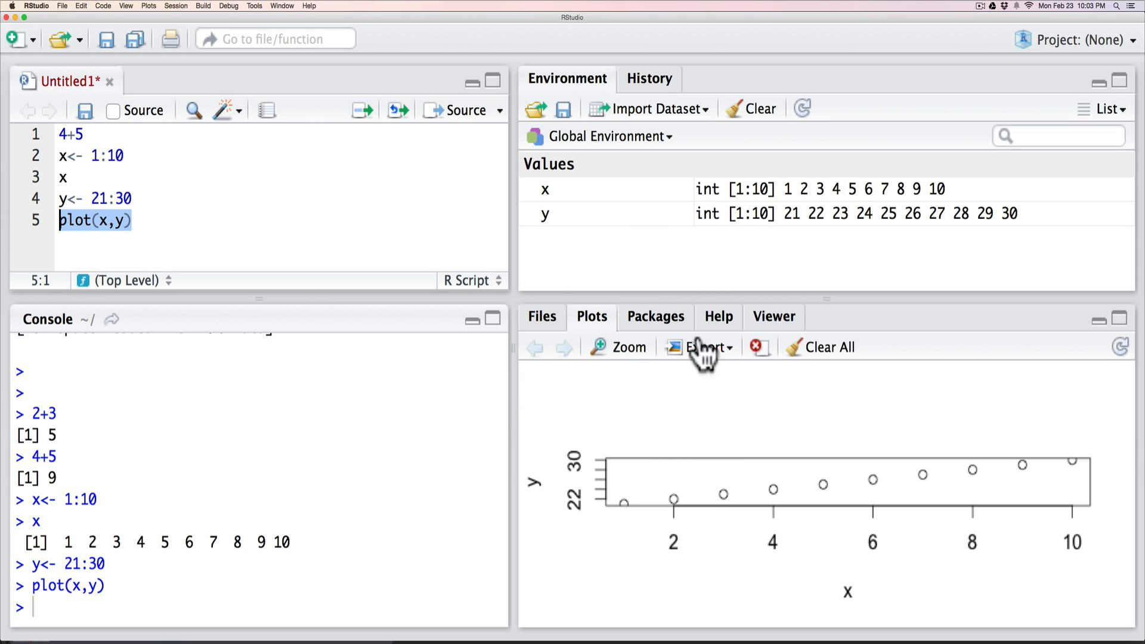
mouse_move(671, 223)
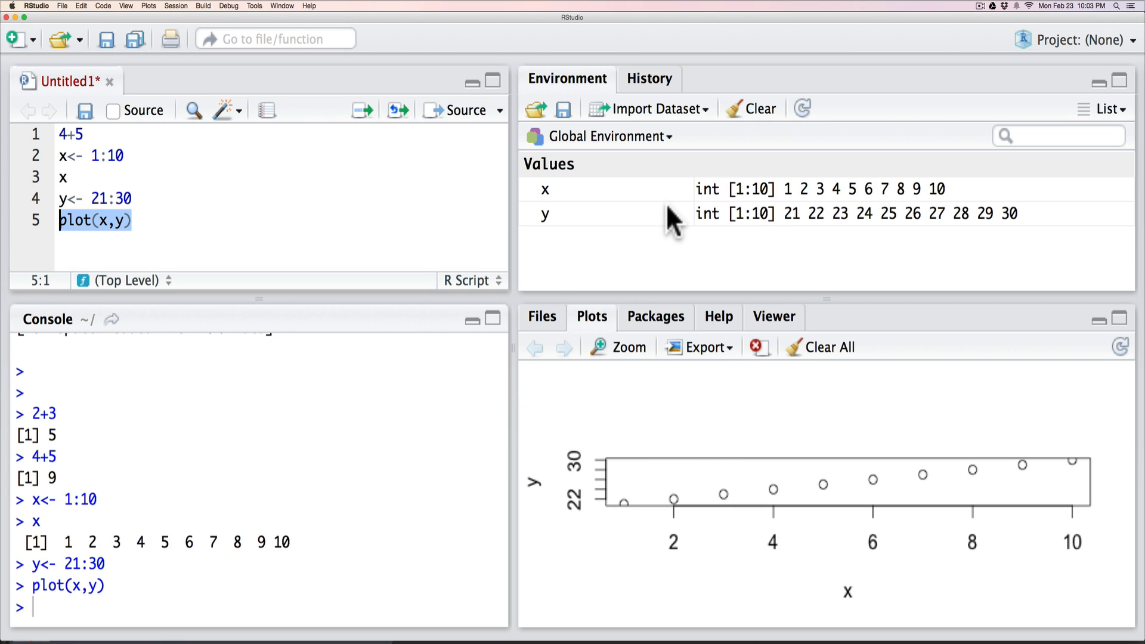
mouse_move(644, 241)
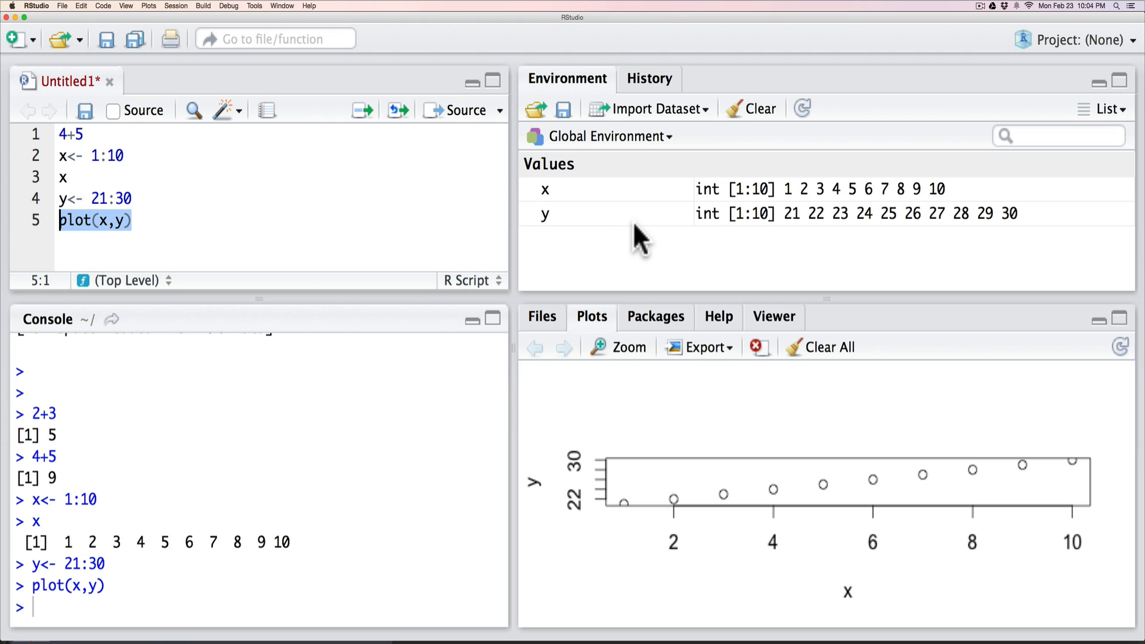
mouse_move(627, 516)
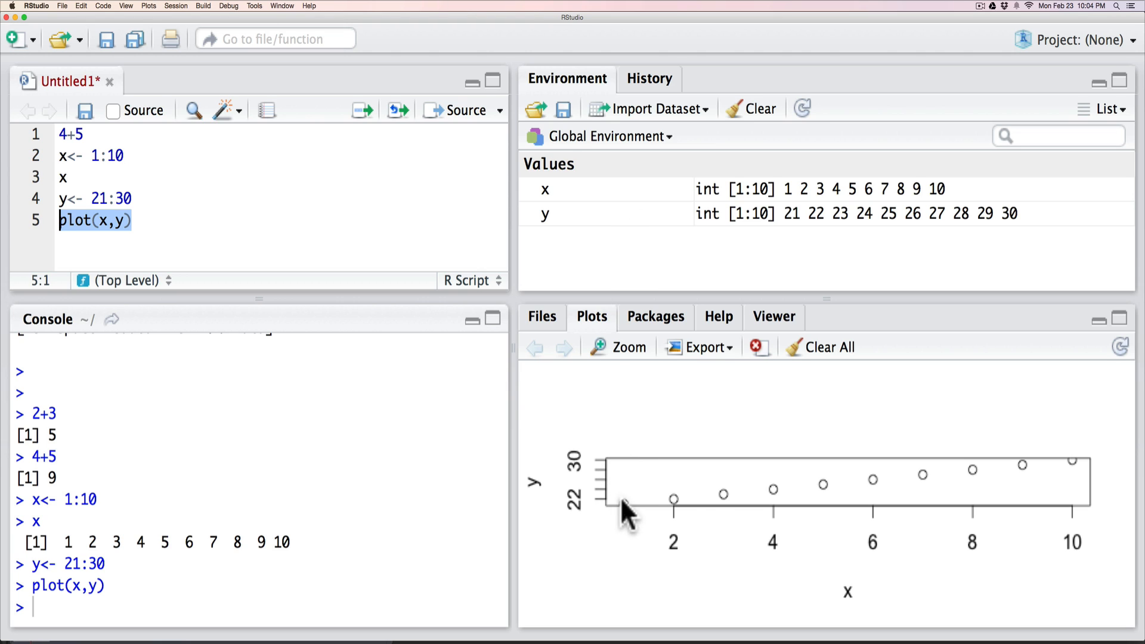
mouse_move(599, 450)
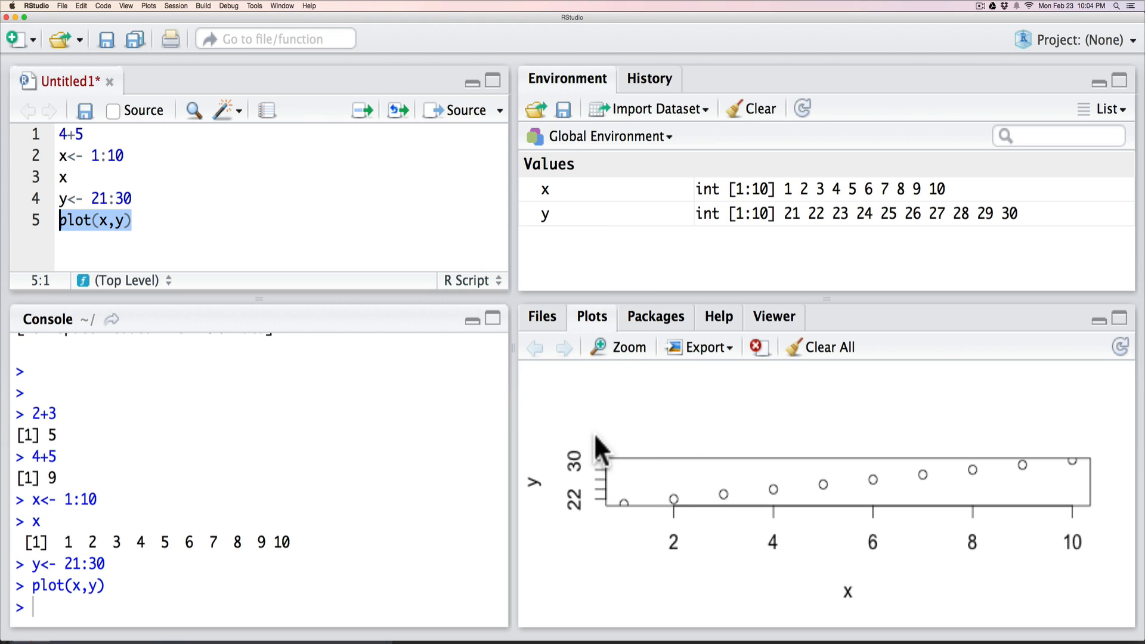